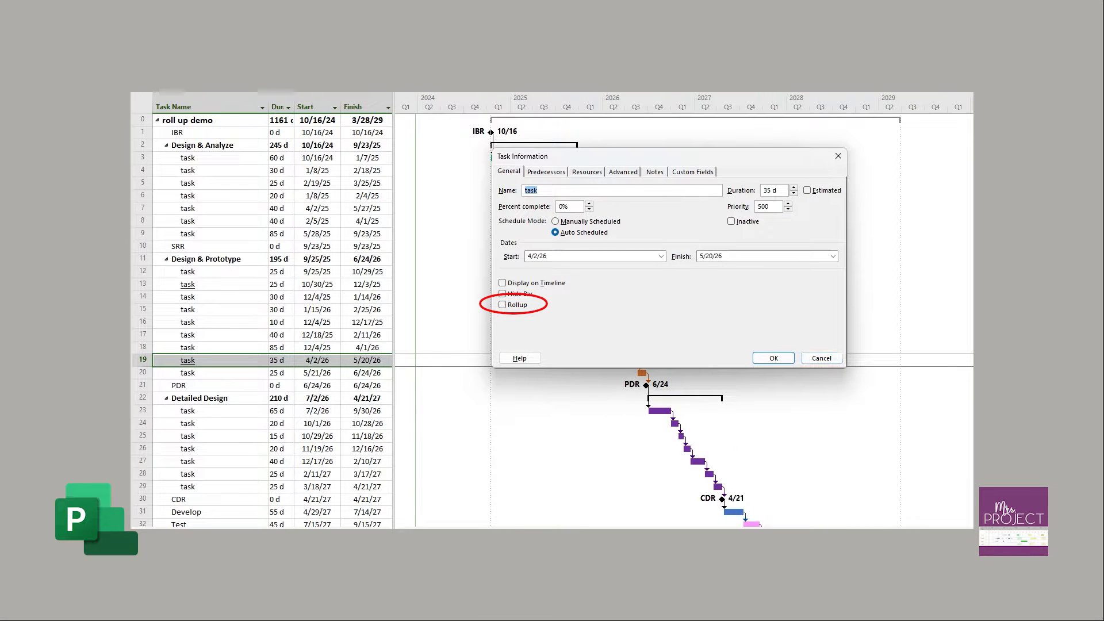
Enable Rollup for task 19, then collapse the Design & Analyze and Detailed Design phases
left_click(772, 358)
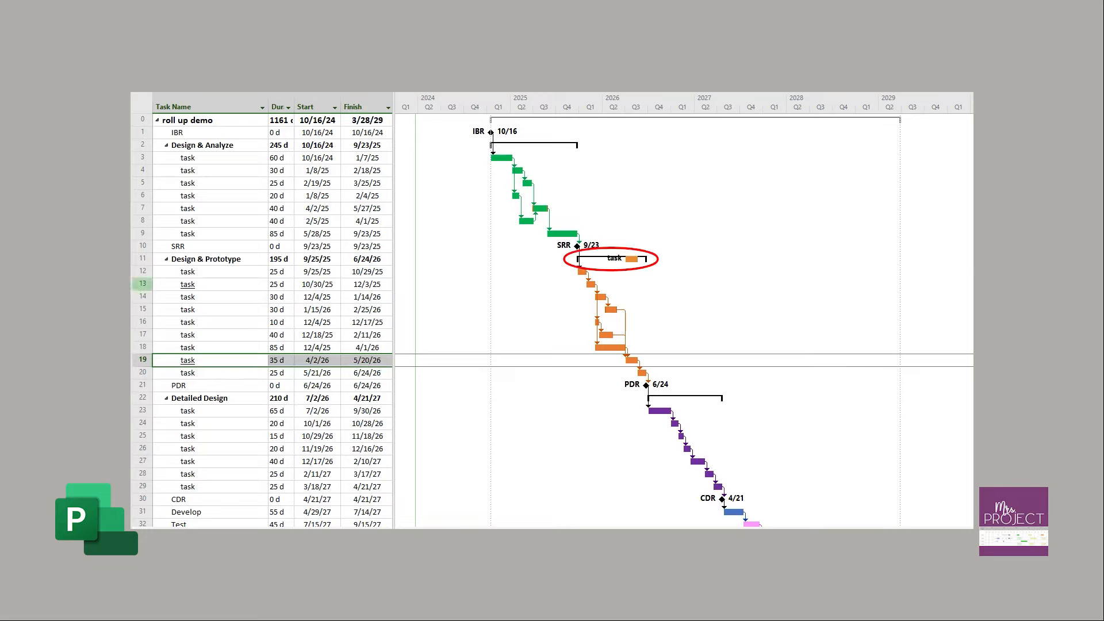
left_click(164, 258)
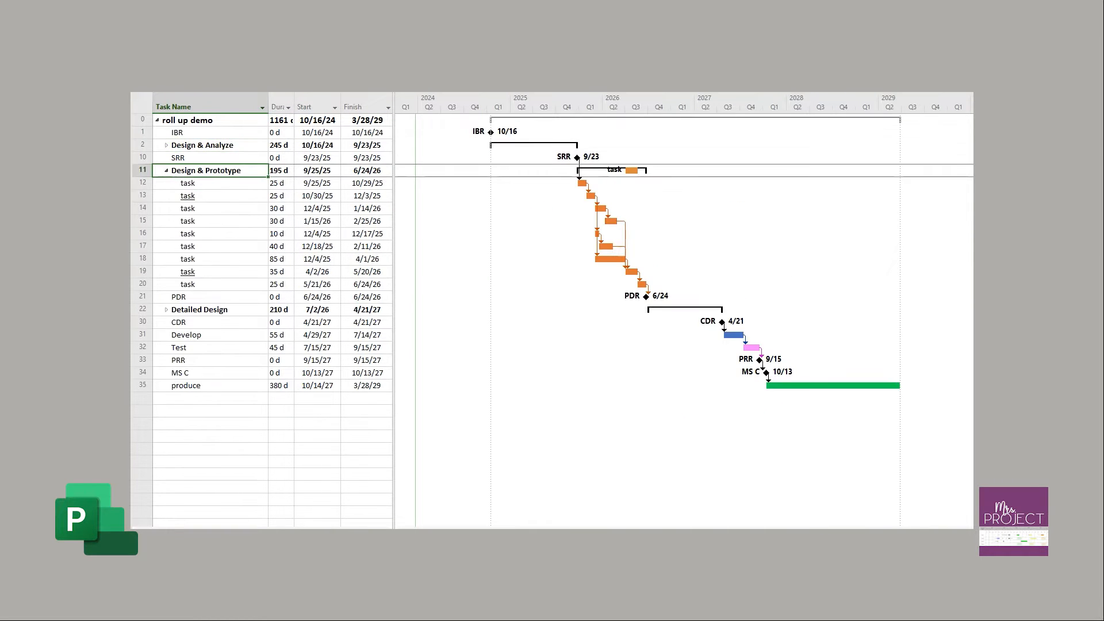
left_click(187, 196)
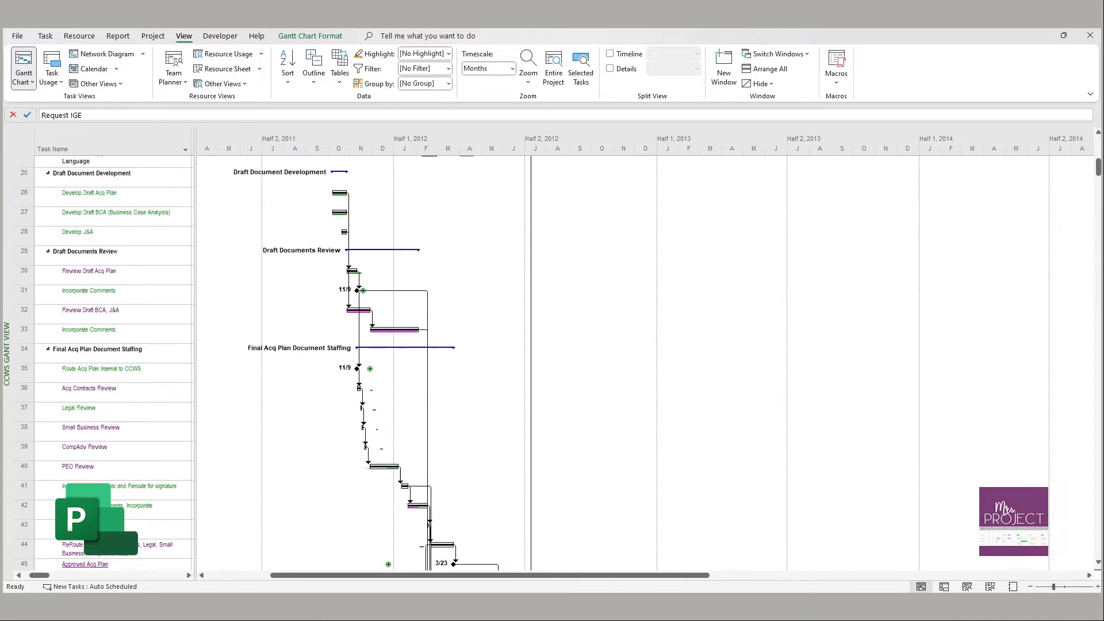
Collapse the acquisition schedule to outline level 1 so each summary row shows its rolled-up milestones
scroll("down", 3)
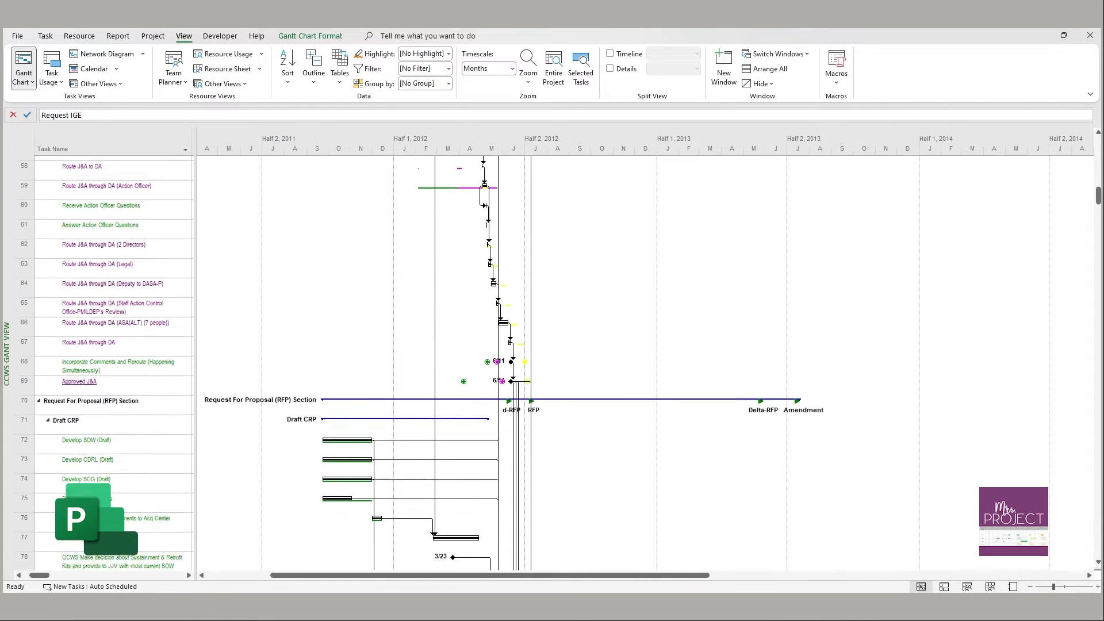
scroll("down", 3)
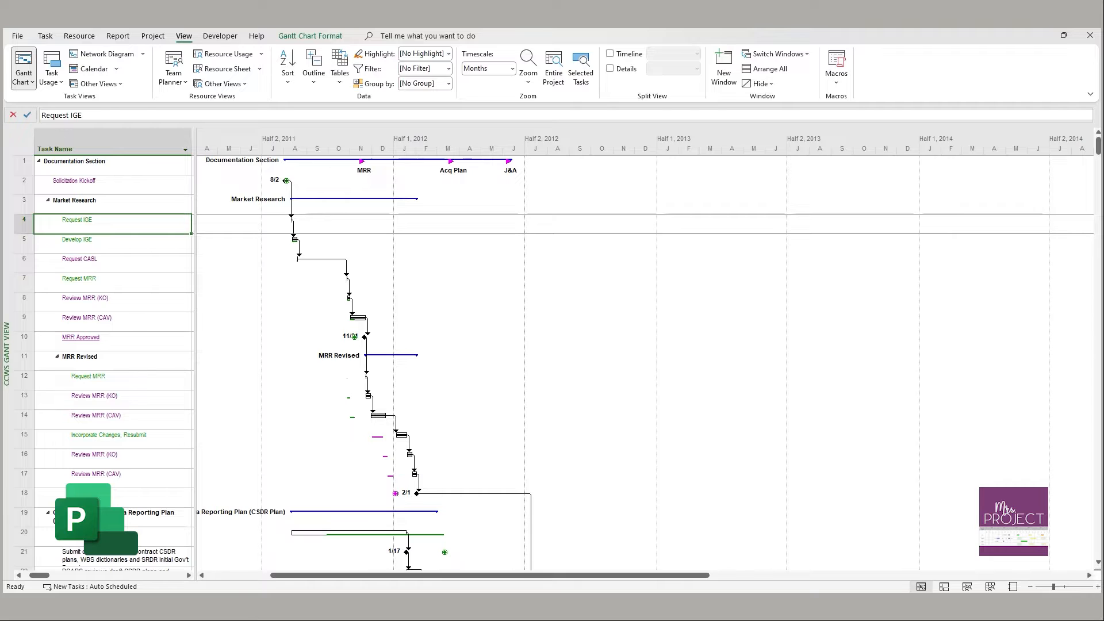
left_click(313, 63)
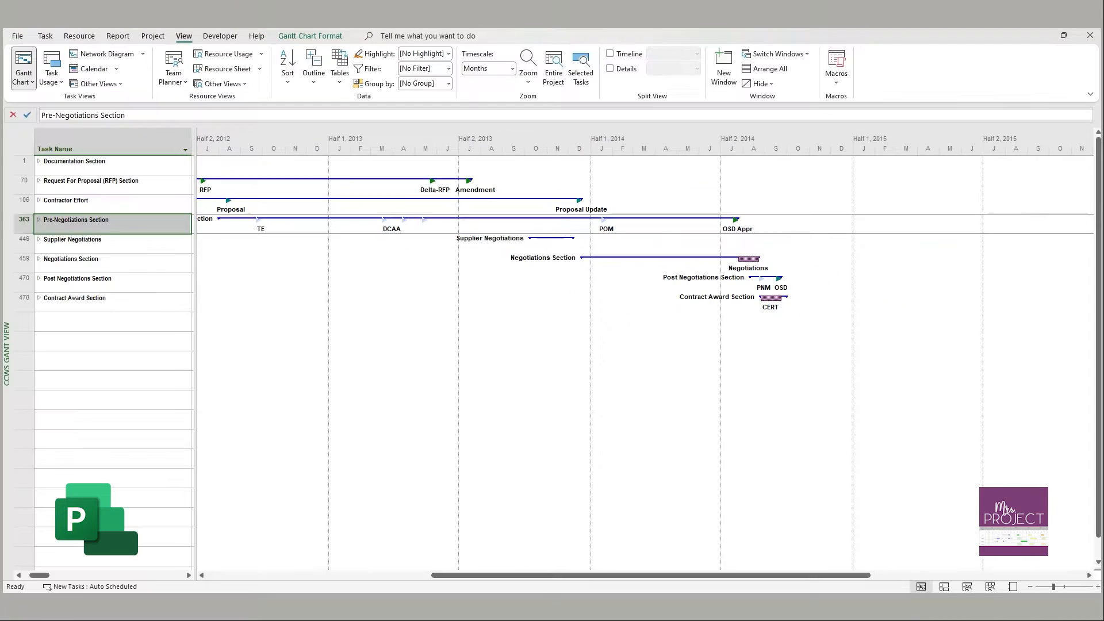
Expand and re-collapse the Pre-Negotiations Section, then show the timescale by quarters
left_click(487, 68)
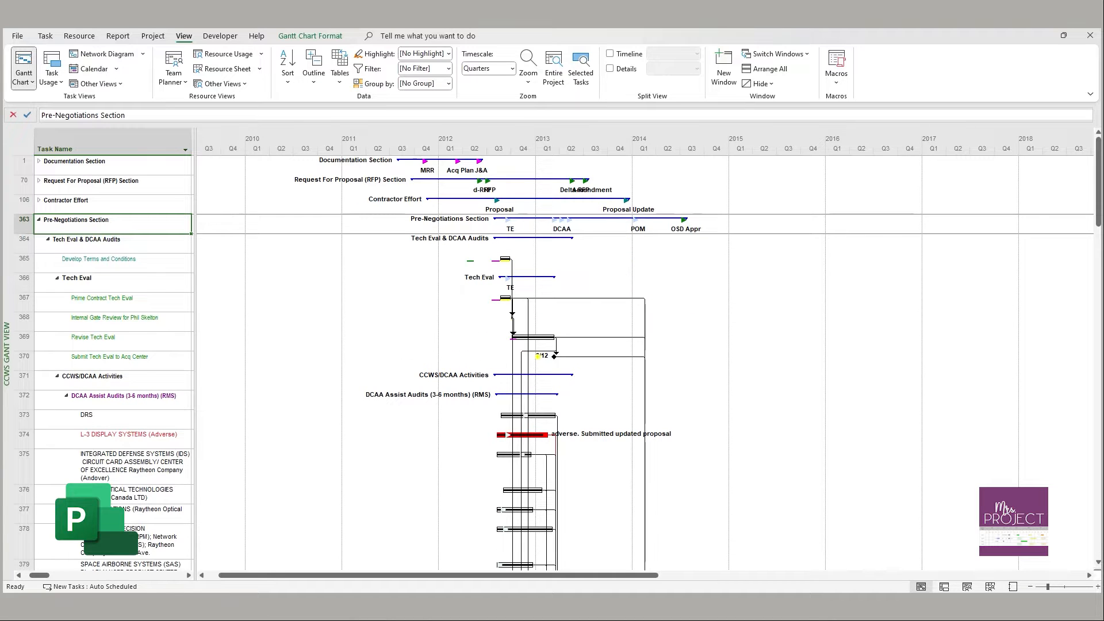
left_click(39, 219)
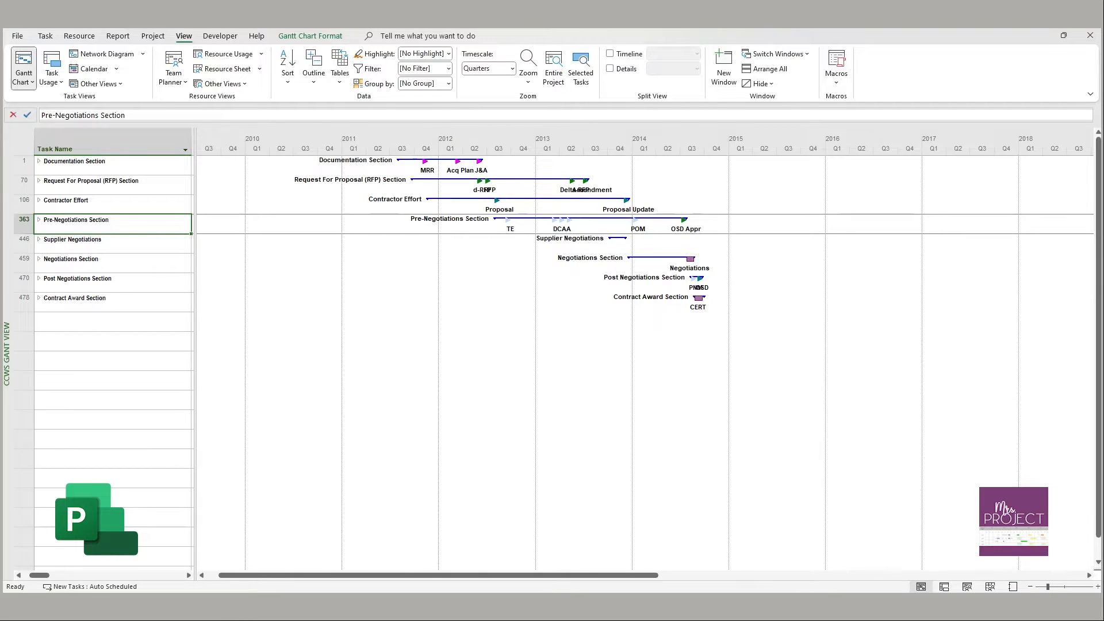
left_click(610, 54)
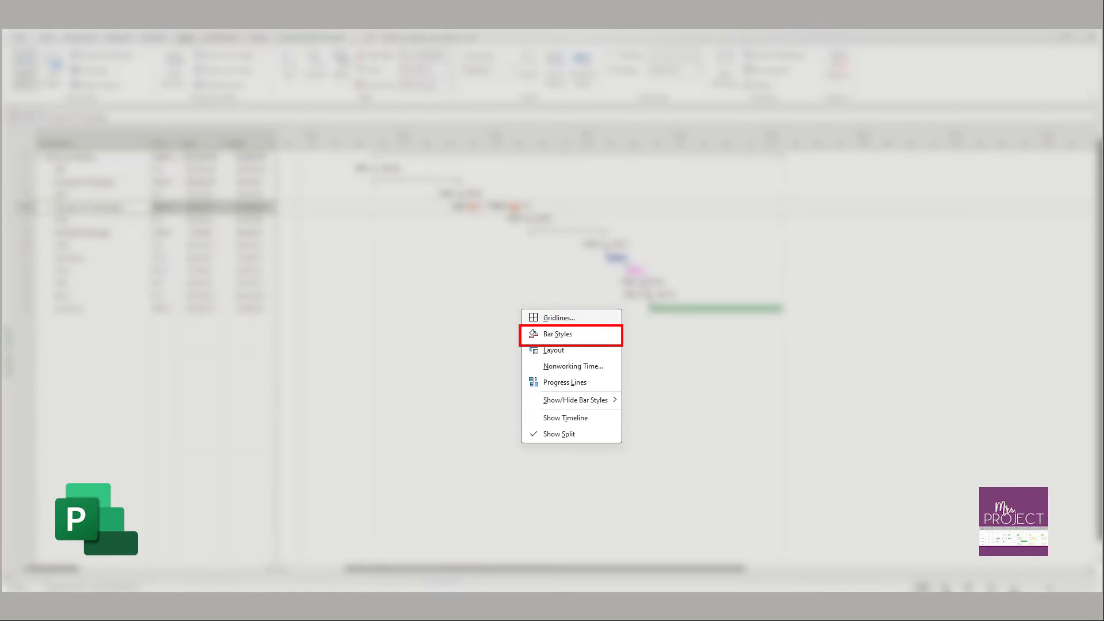
Review the Rolled Up Task and Rolled Up Progress rows in the Bar Styles dialog
left_click(558, 333)
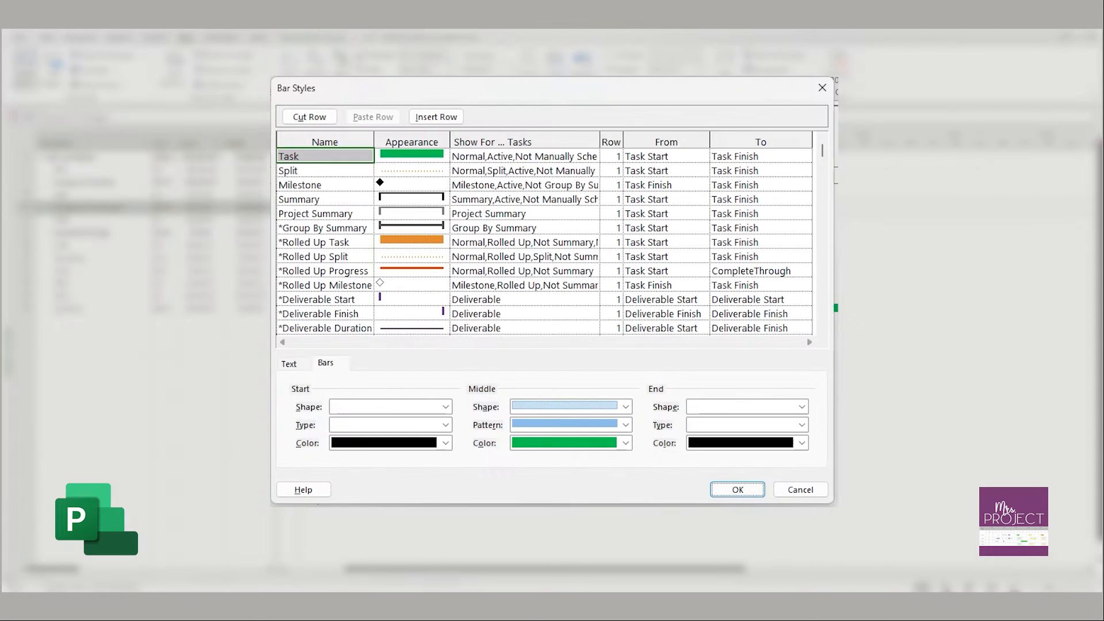
left_click(325, 242)
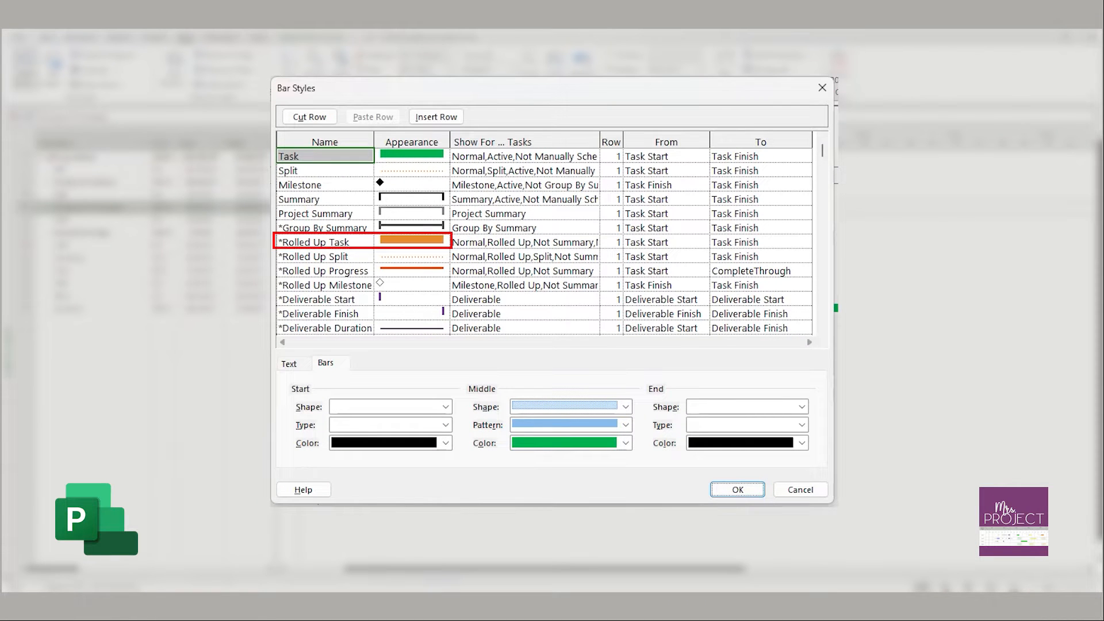
left_click(324, 270)
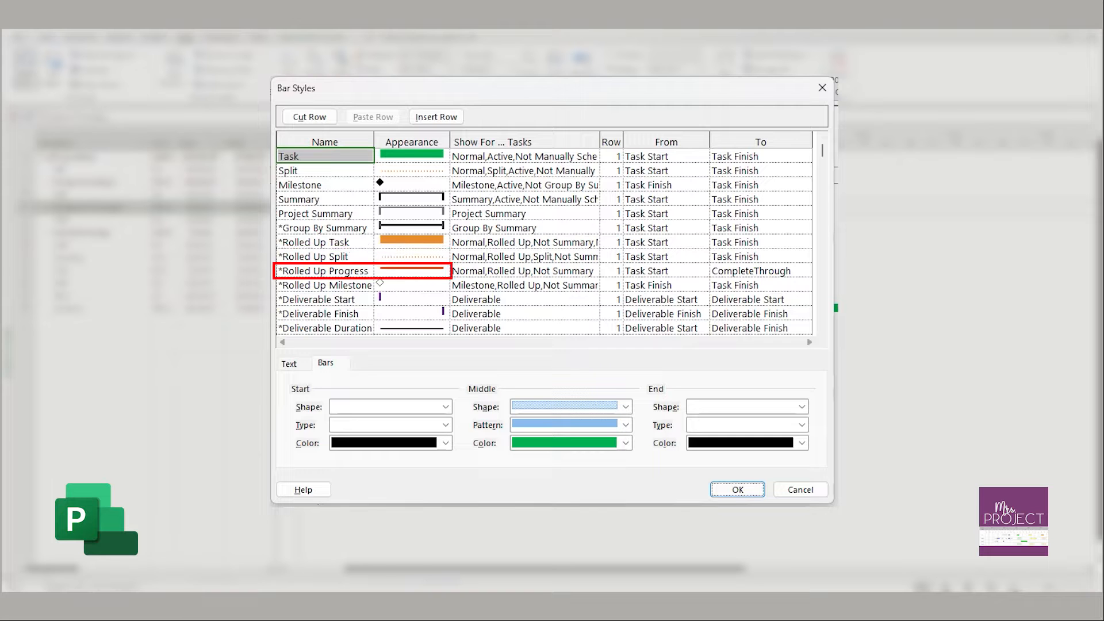
left_click(324, 285)
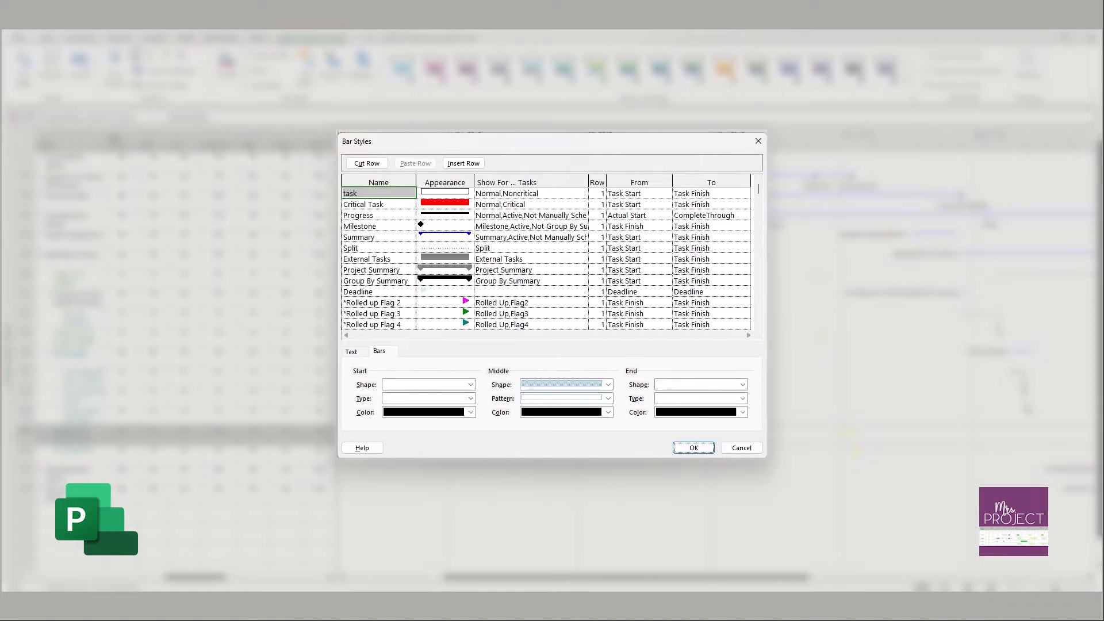
left_click(372, 302)
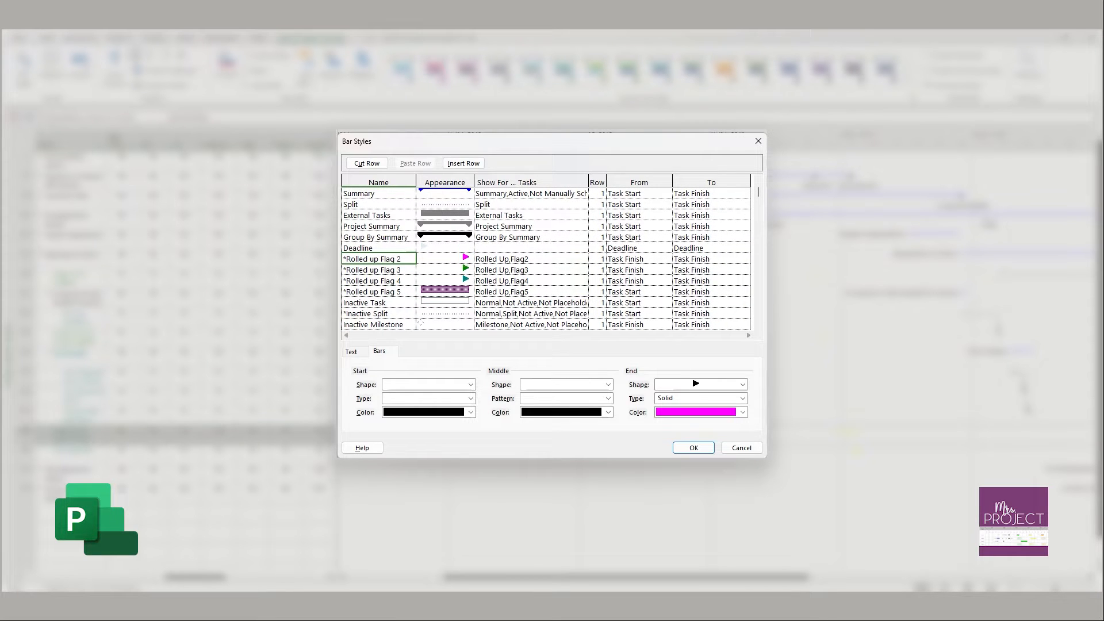
left_click(463, 280)
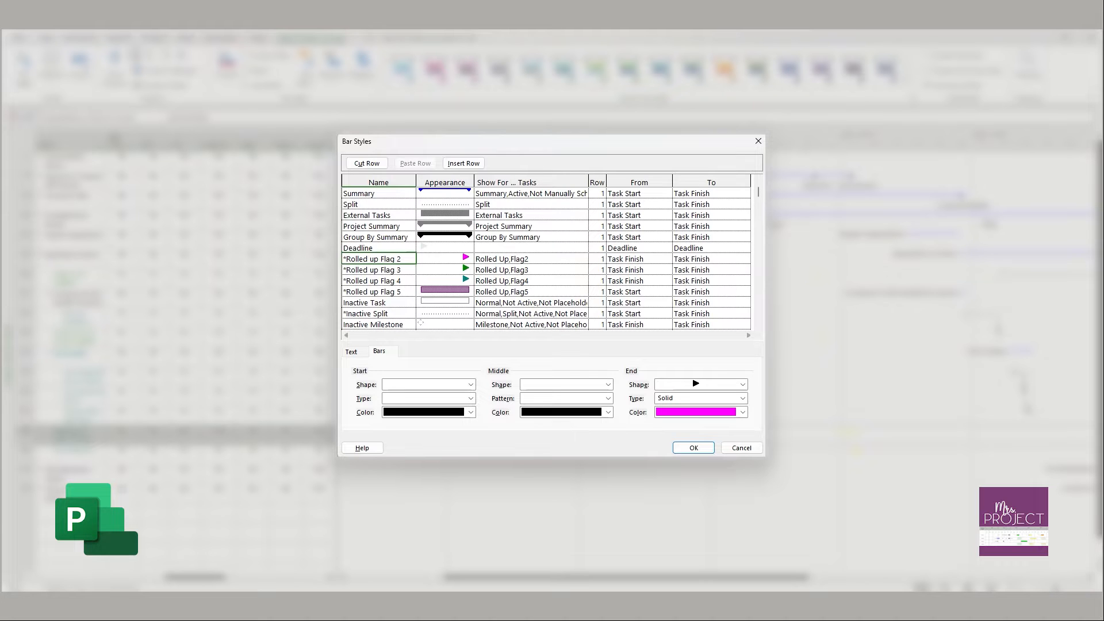
left_click(637, 290)
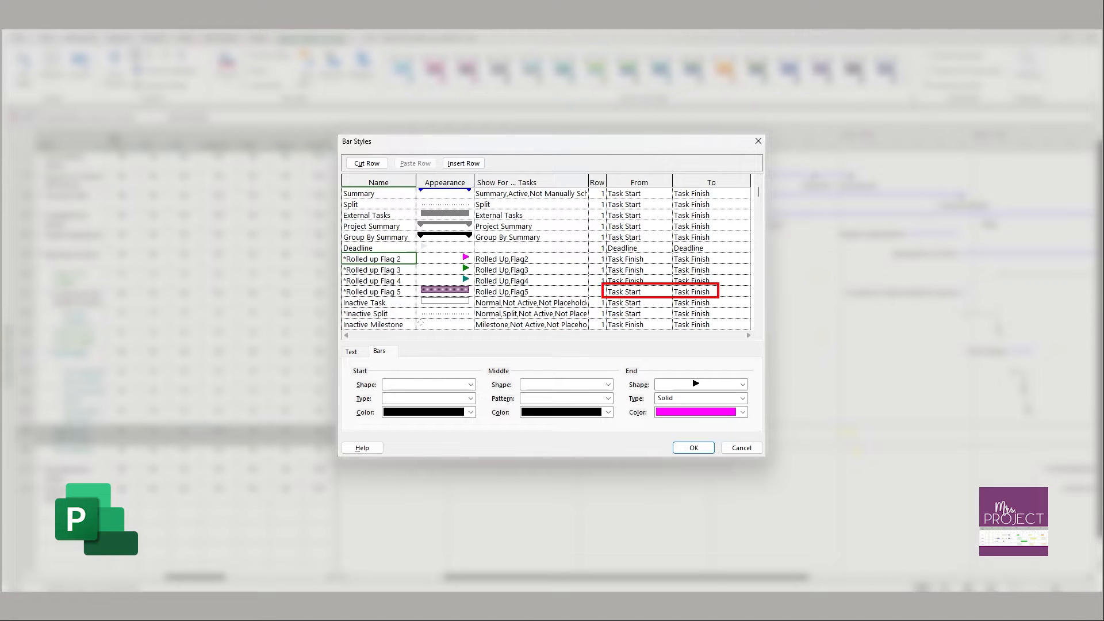
left_click(692, 447)
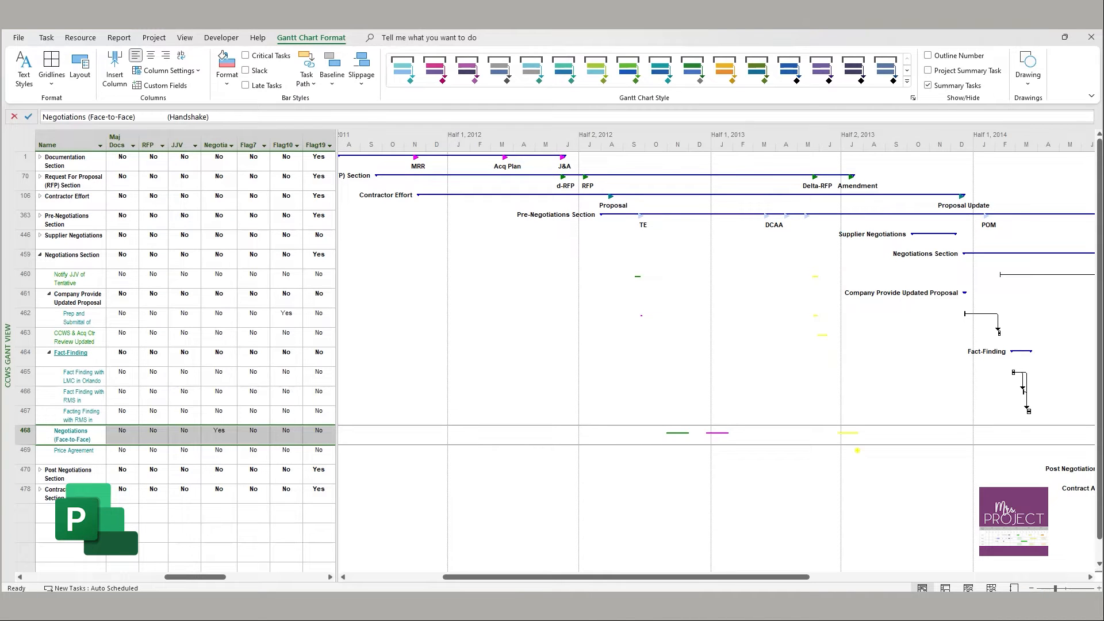
double_click(70, 435)
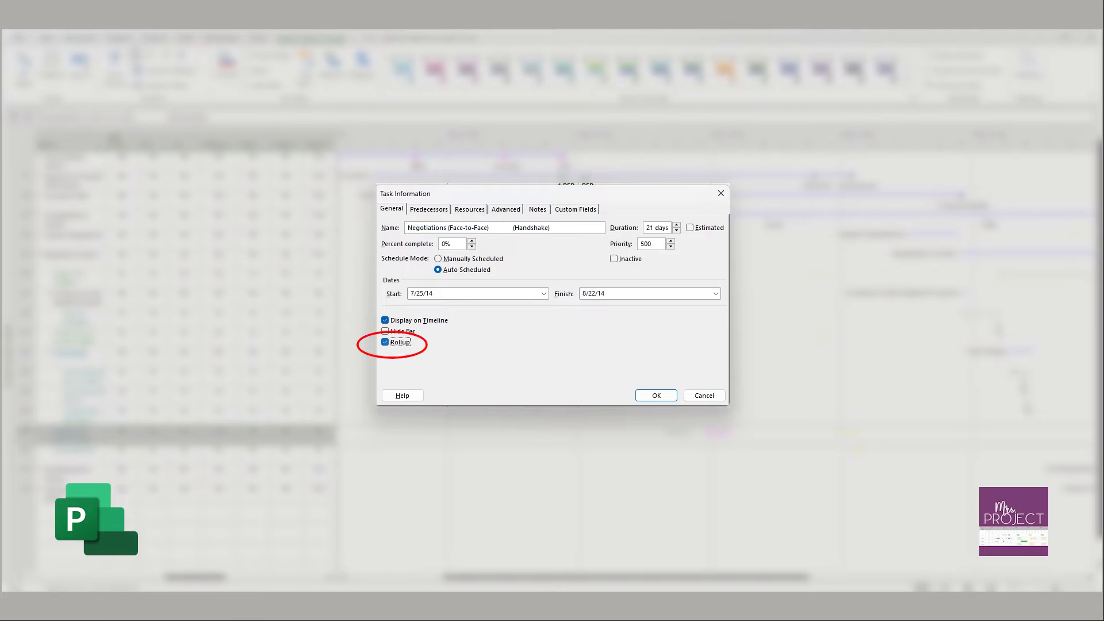
left_click(384, 342)
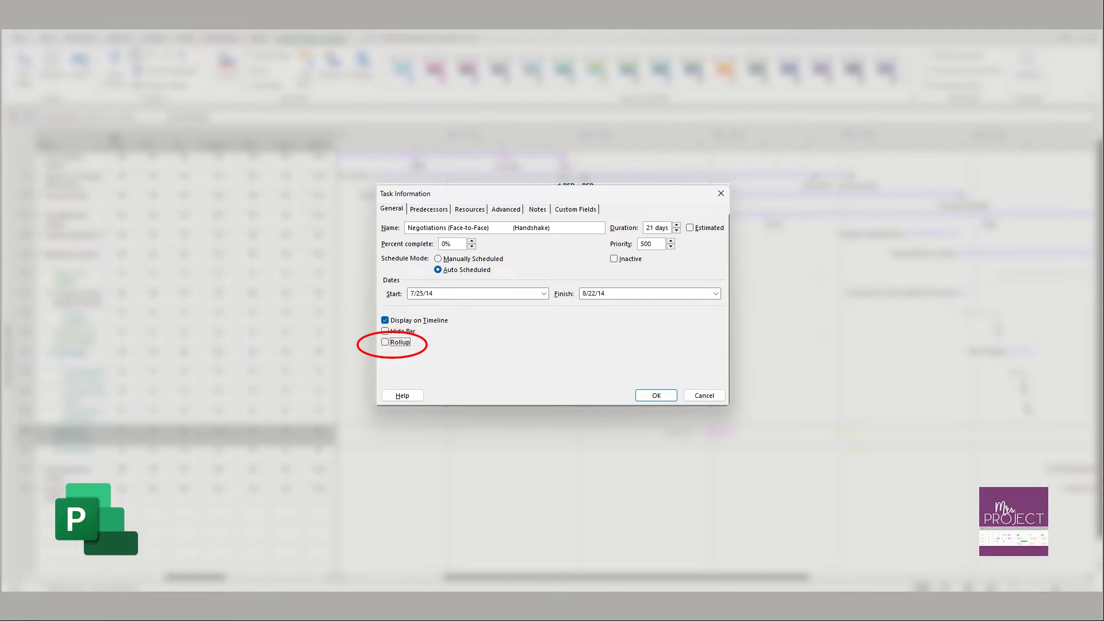
left_click(385, 342)
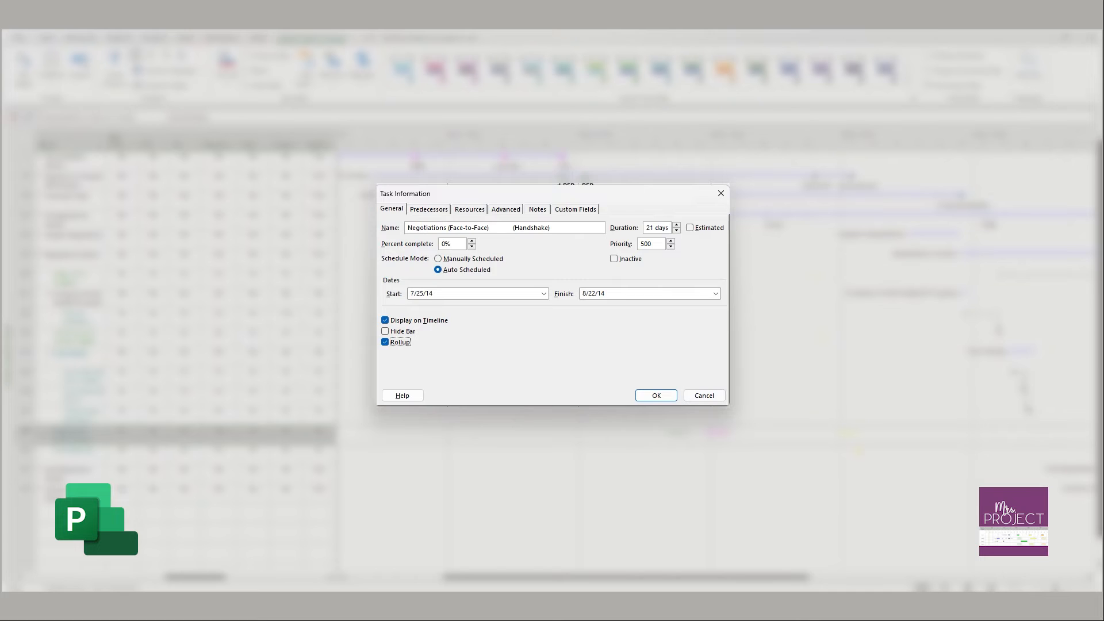
left_click(655, 395)
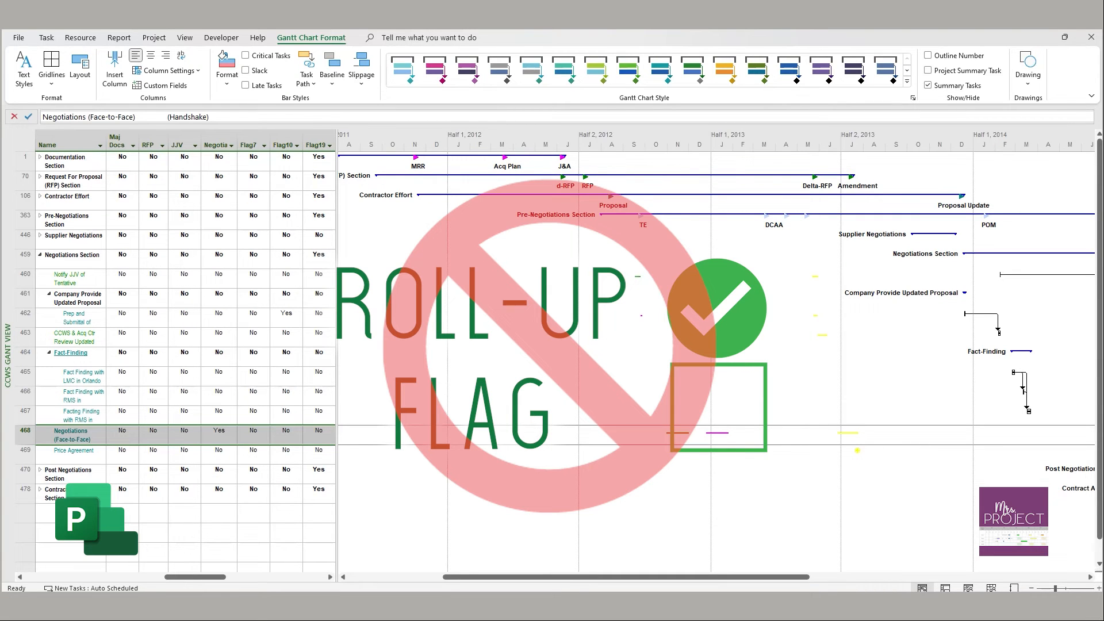
double_click(70, 435)
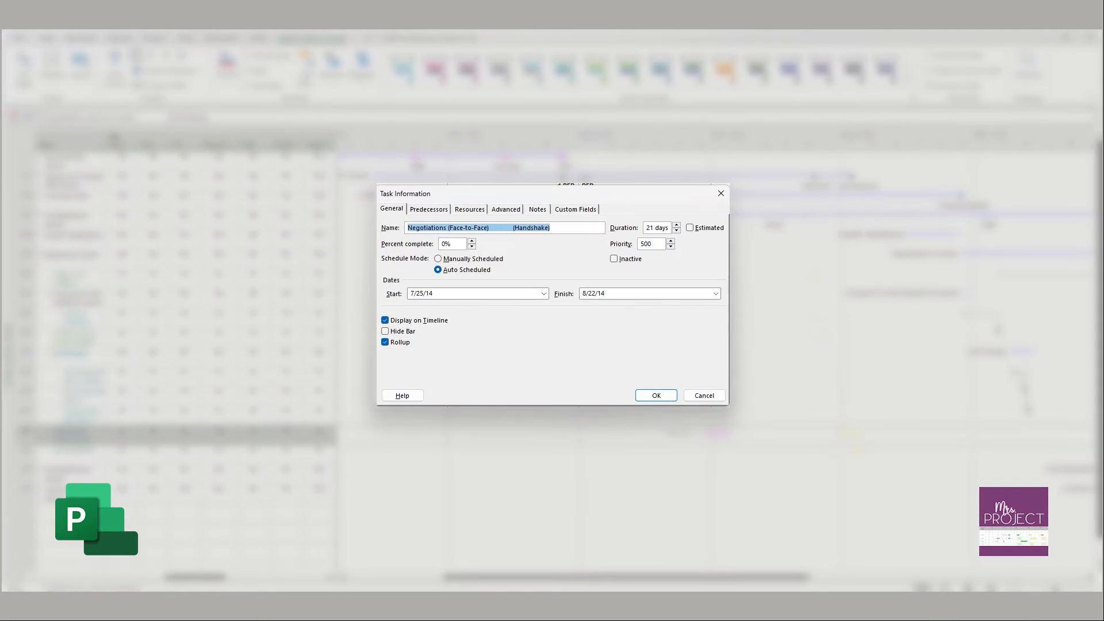
left_click(385, 341)
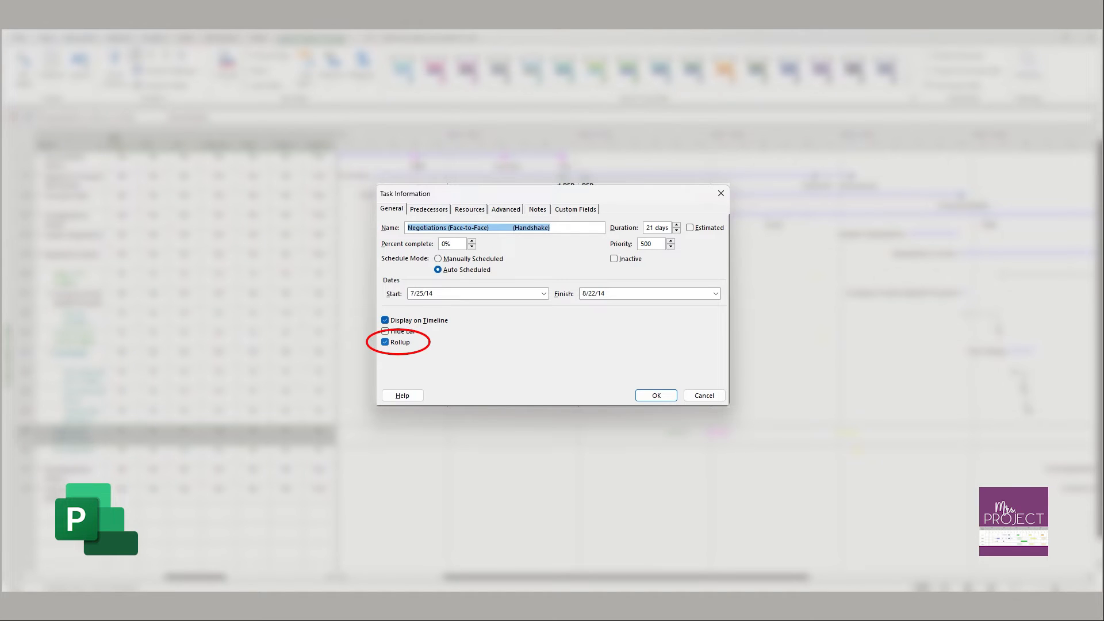
left_click(654, 394)
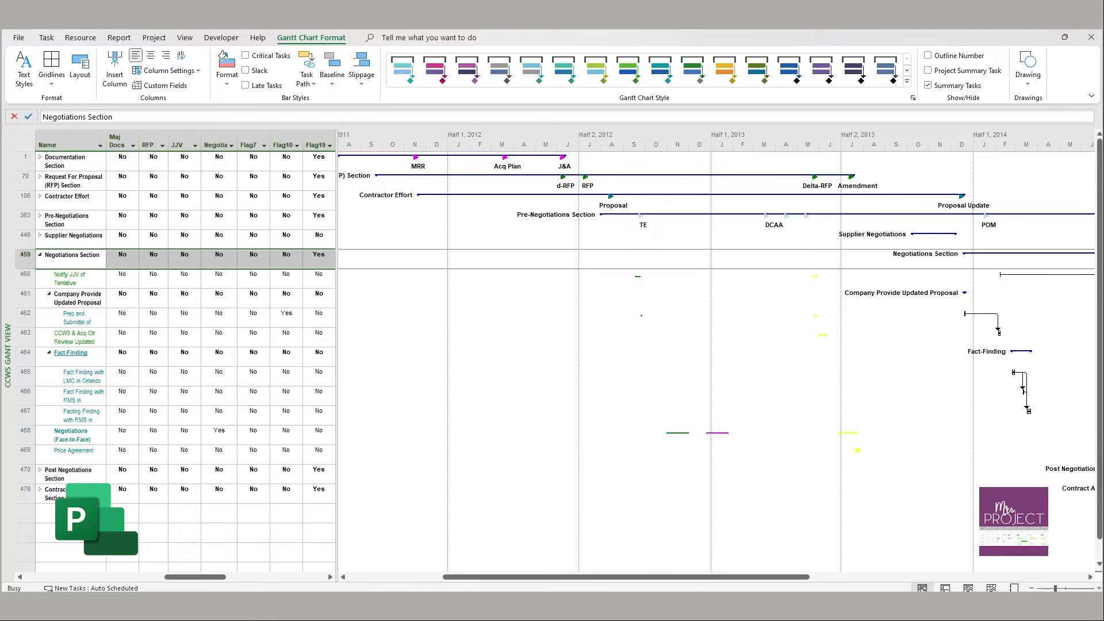
double_click(72, 256)
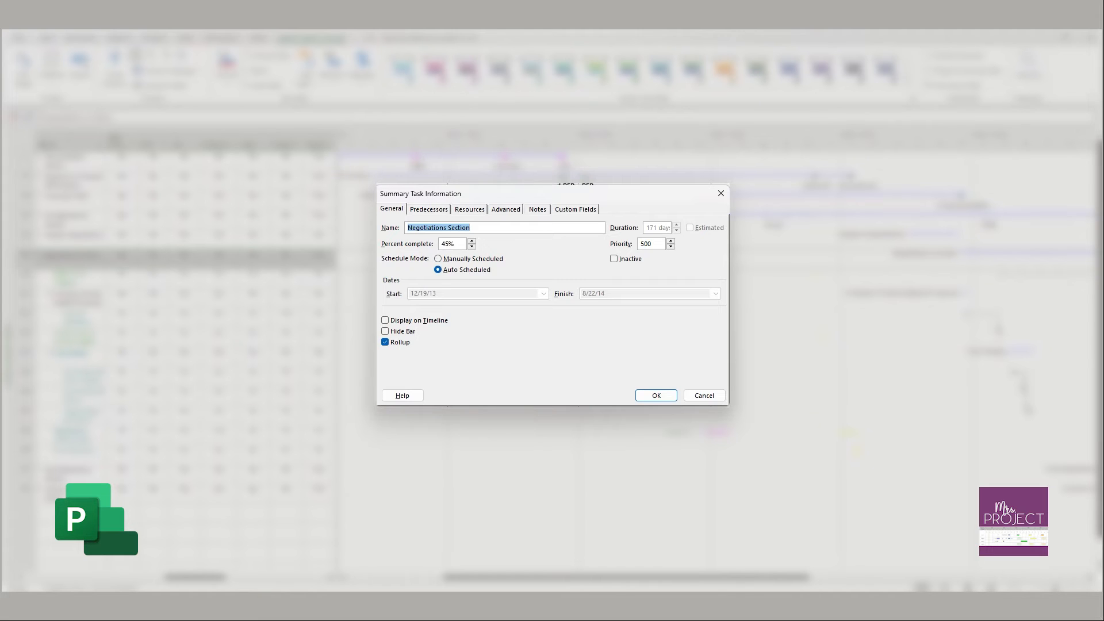
left_click(385, 343)
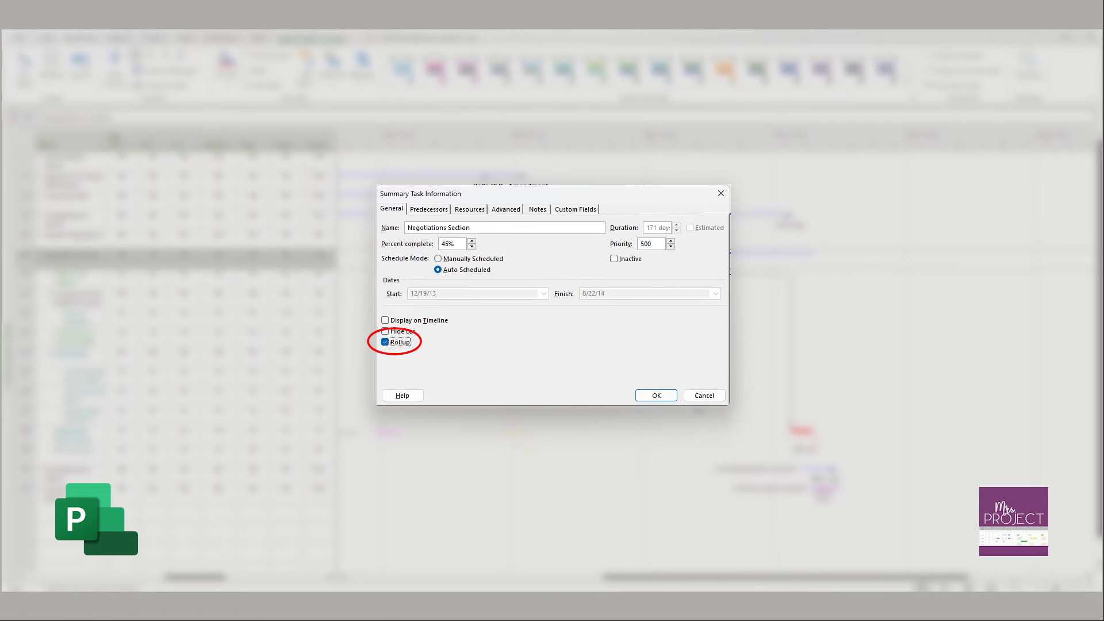
left_click(654, 394)
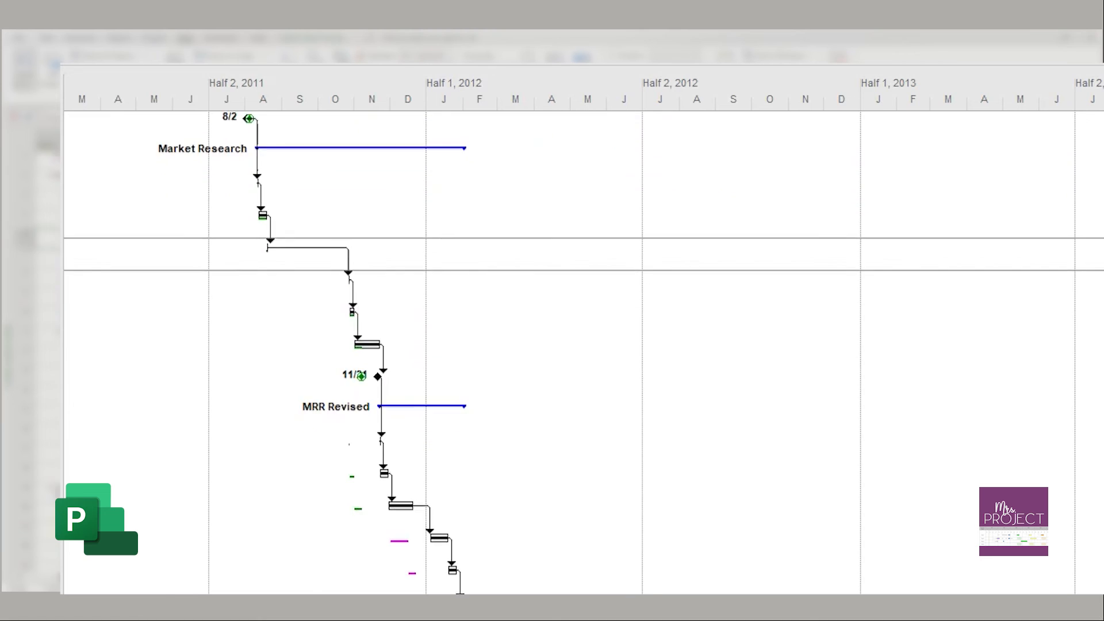
Scroll the Gantt timeline to mid-2014 to view Negotiations, Post Negotiations and Contract Award rolled-up milestones
scroll("down", 3)
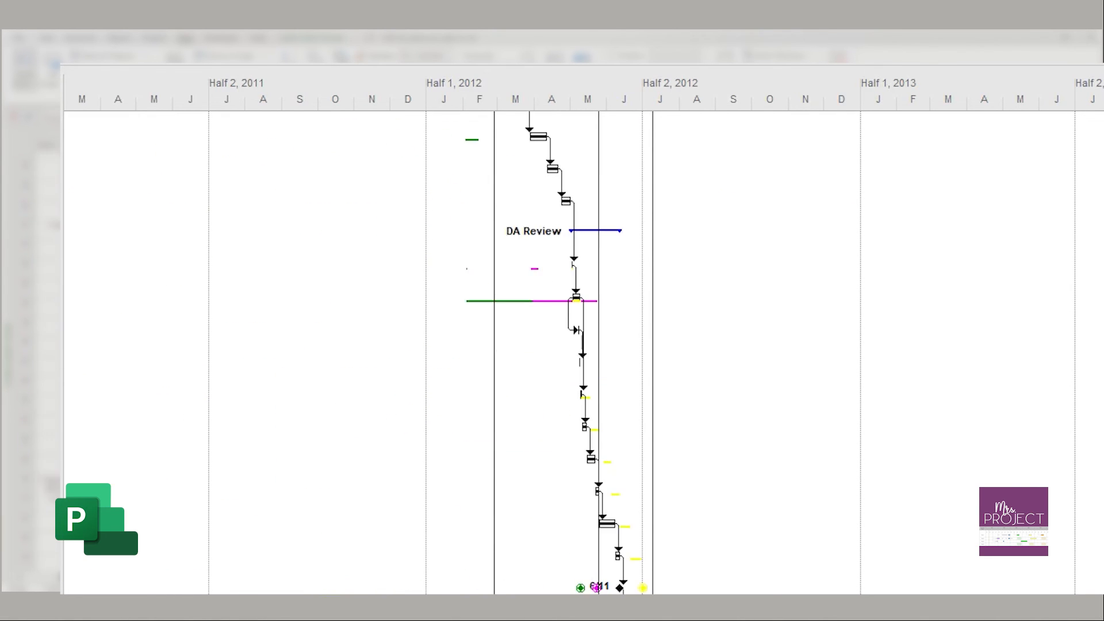
scroll("down", 3)
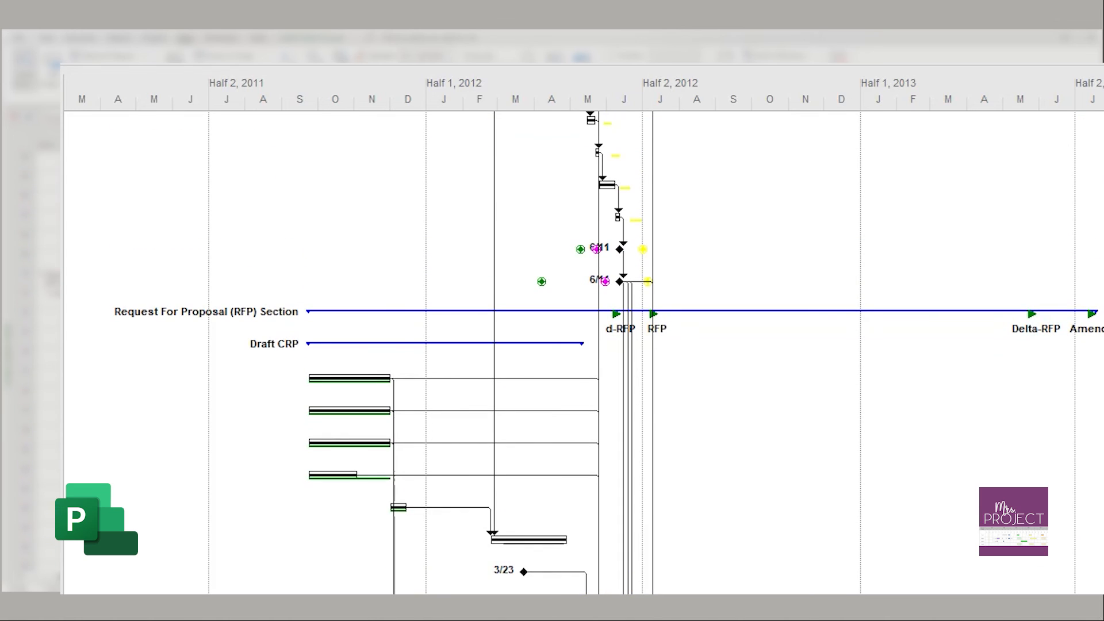
scroll("down", 3)
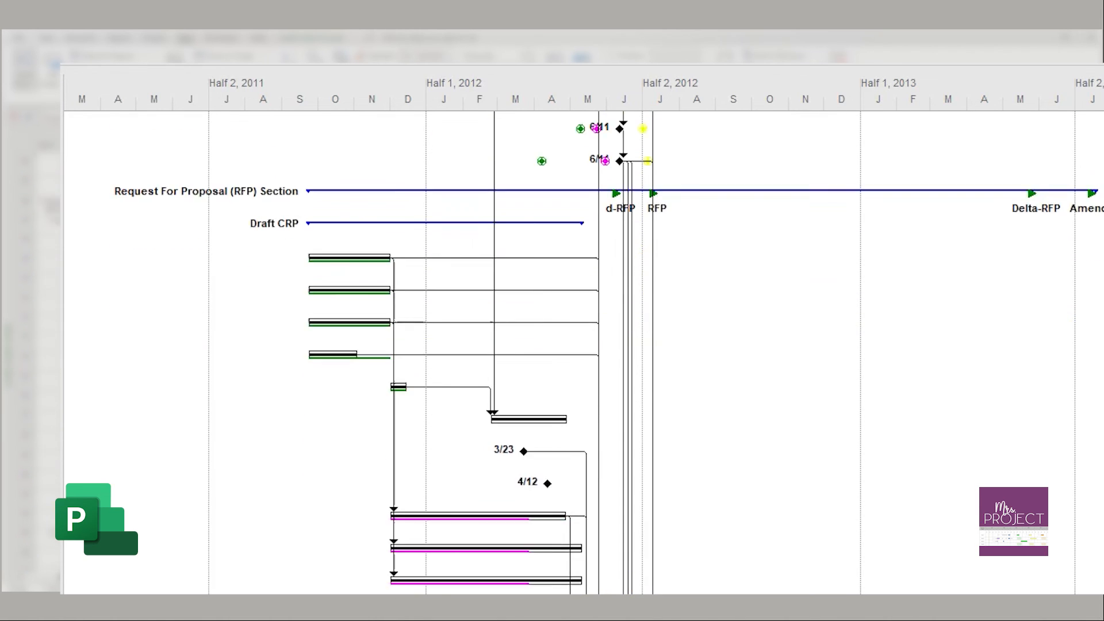
scroll("down", 3)
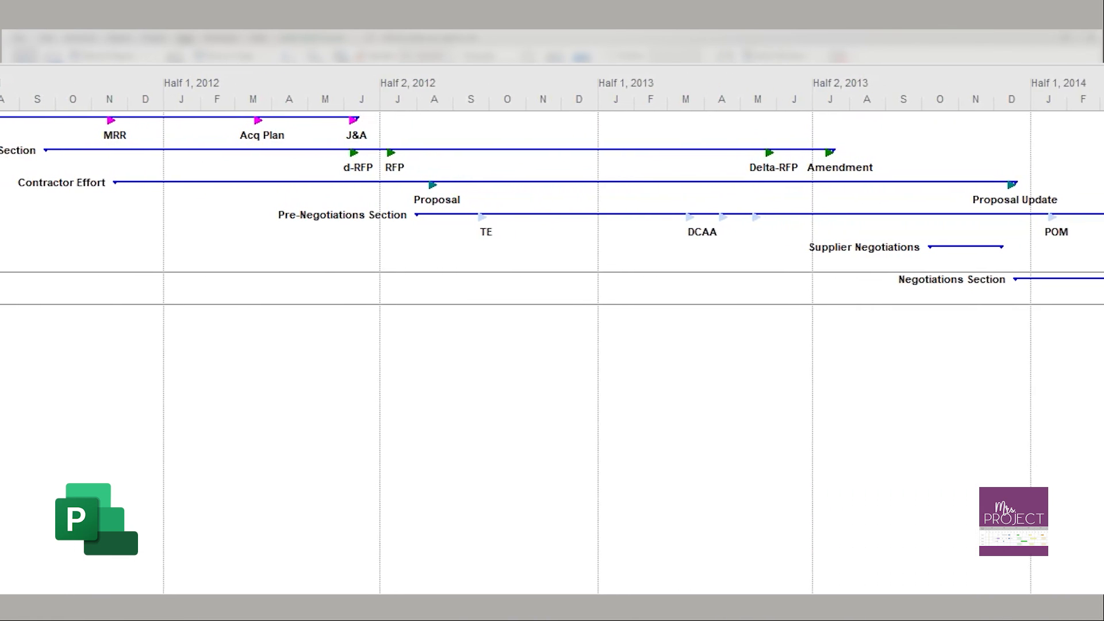
scroll("right", 3)
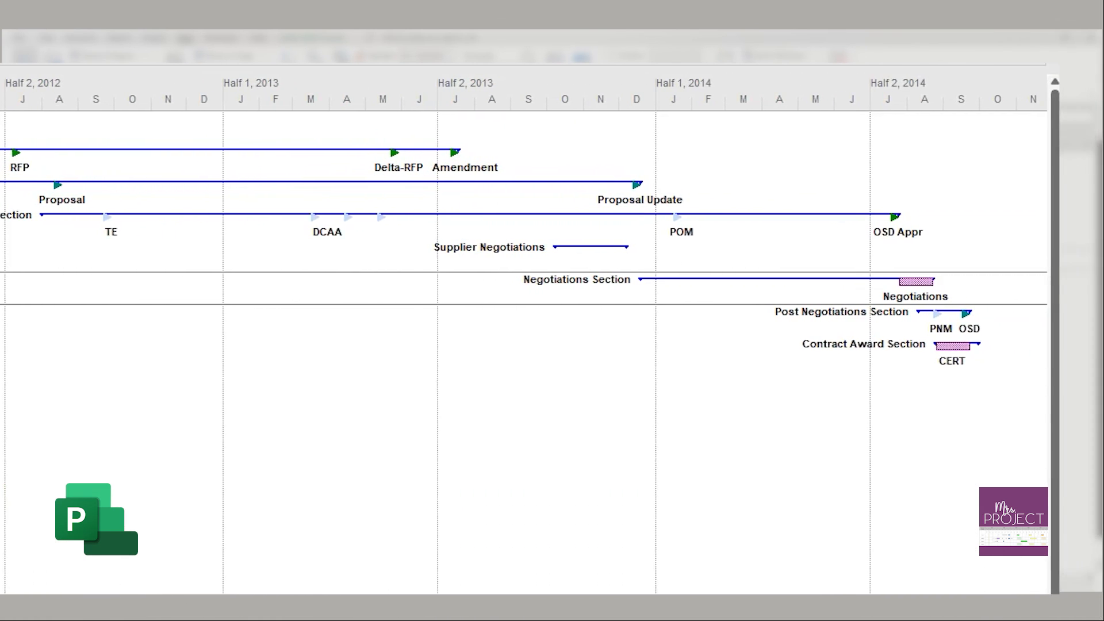